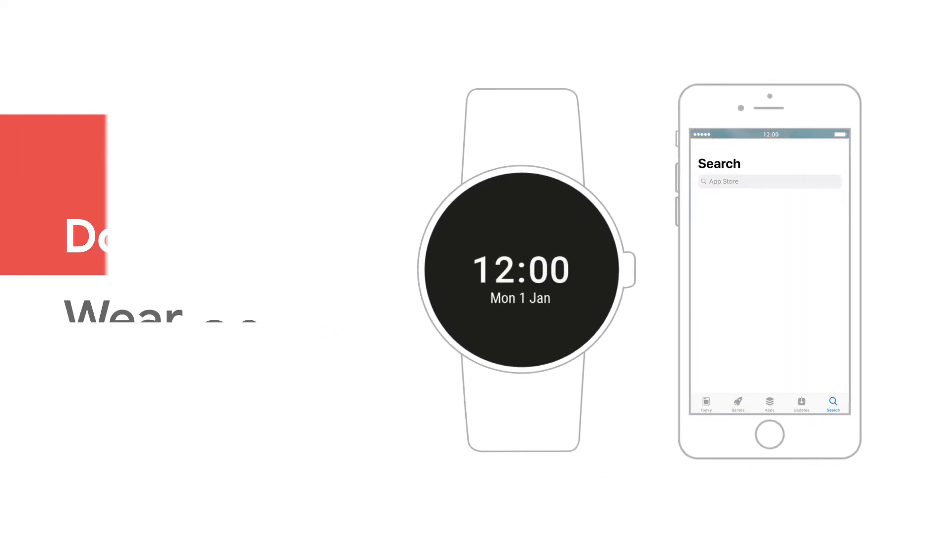
Step: Search the App Store for 'Wear os by google' and download the Wear OS by Google app
type("Wear os by google")
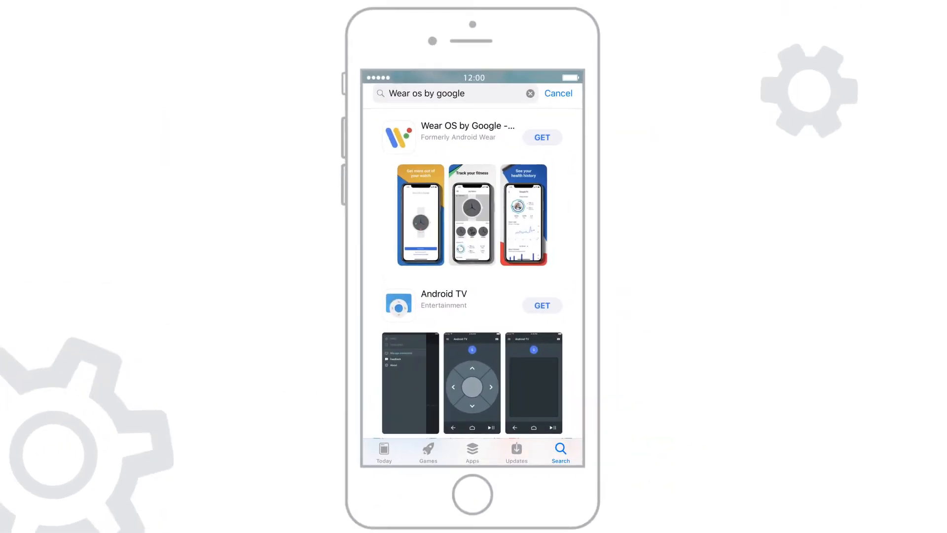
left_click(468, 136)
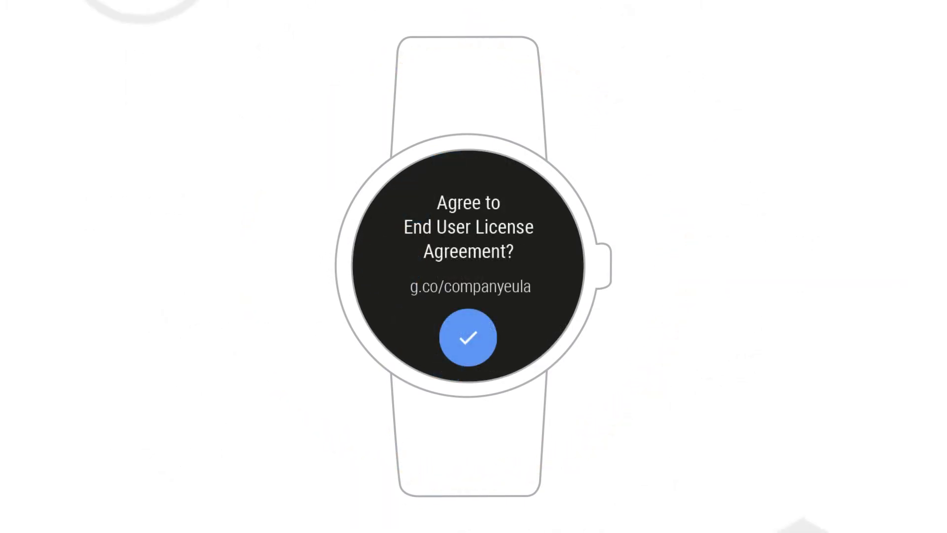
Step: Agree to the End User License Agreement on the watch with the blue checkmark
left_click(468, 336)
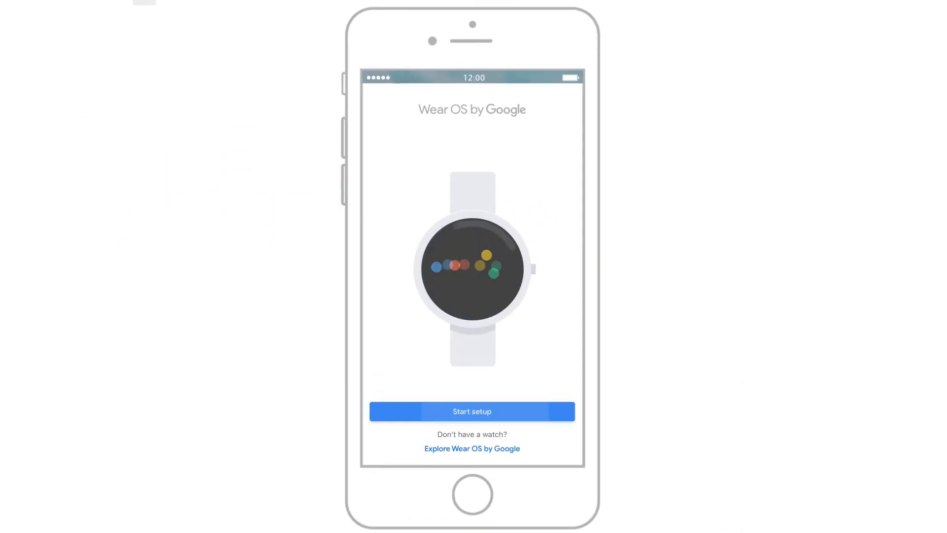
Step: Start watch setup and accept the Terms of Service and diagnostic reporting
left_click(472, 410)
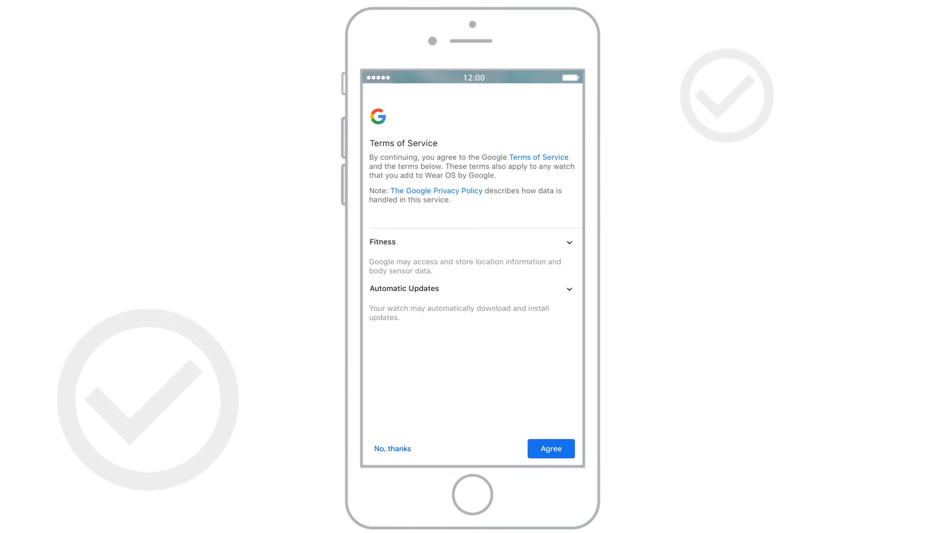
left_click(549, 448)
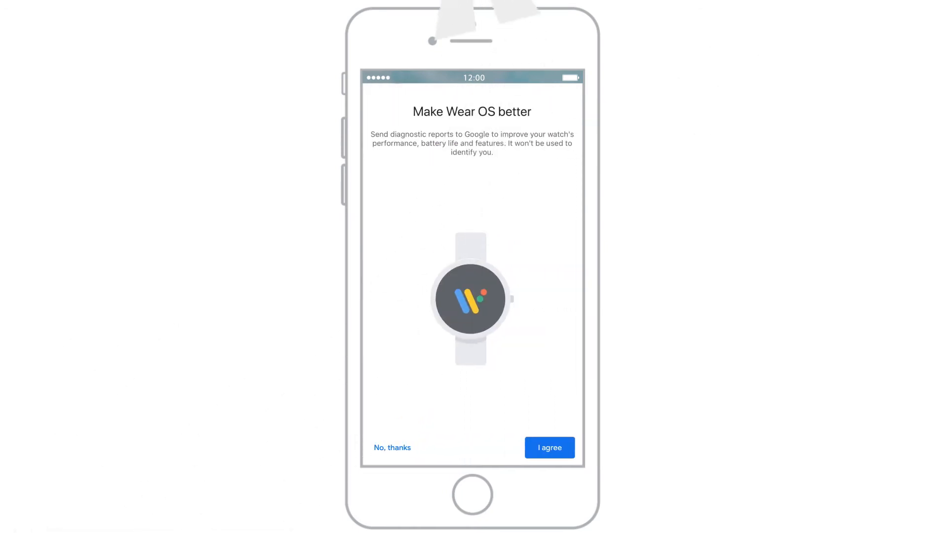
left_click(549, 447)
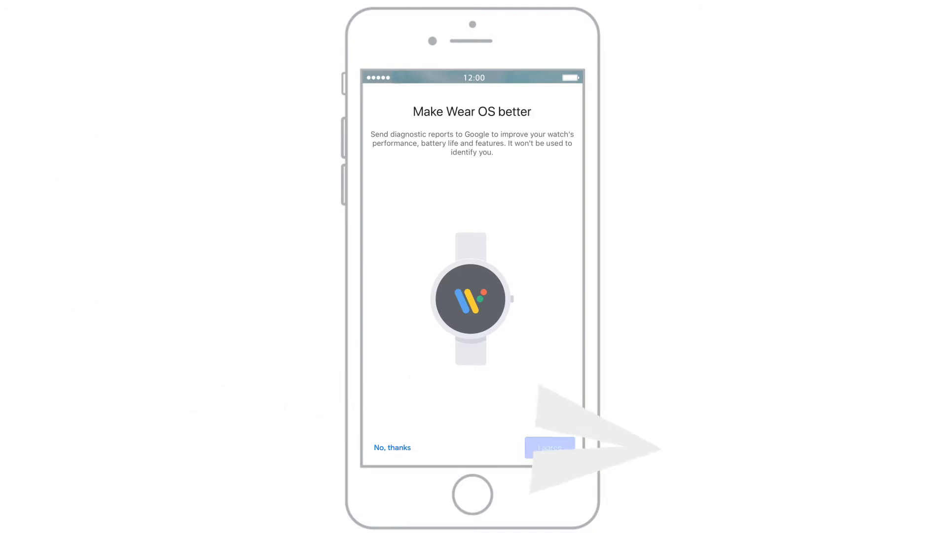
Step: Enable Bluetooth sharing and pair the iPhone with watch Wear OS D123
left_click(549, 447)
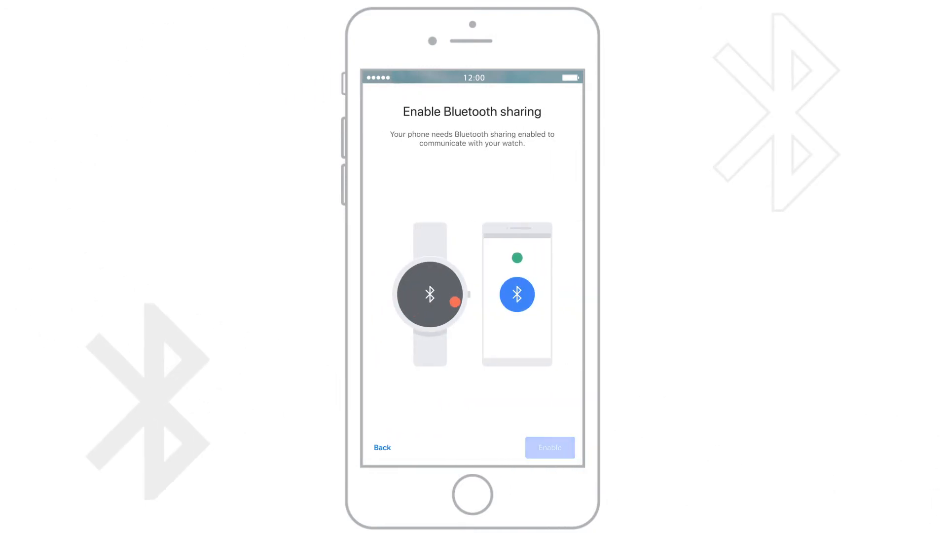
left_click(549, 447)
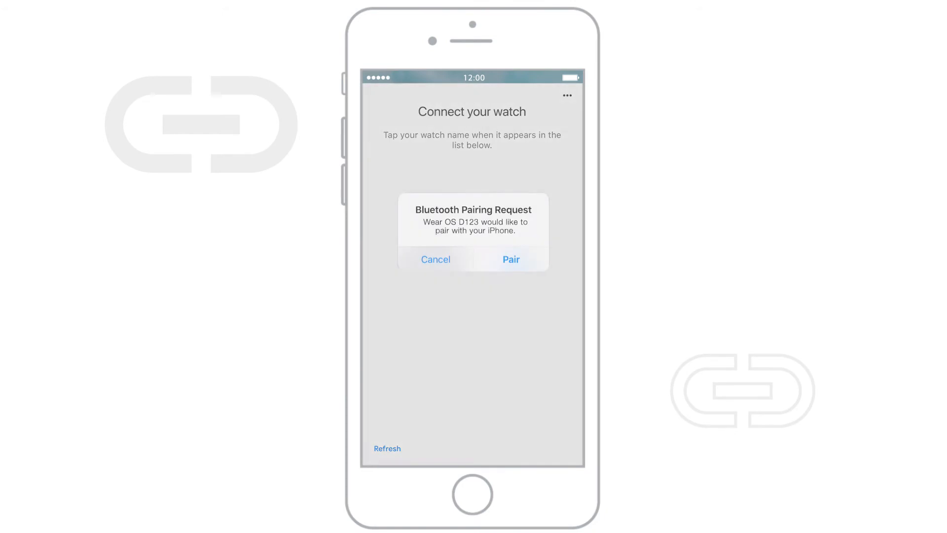
left_click(511, 258)
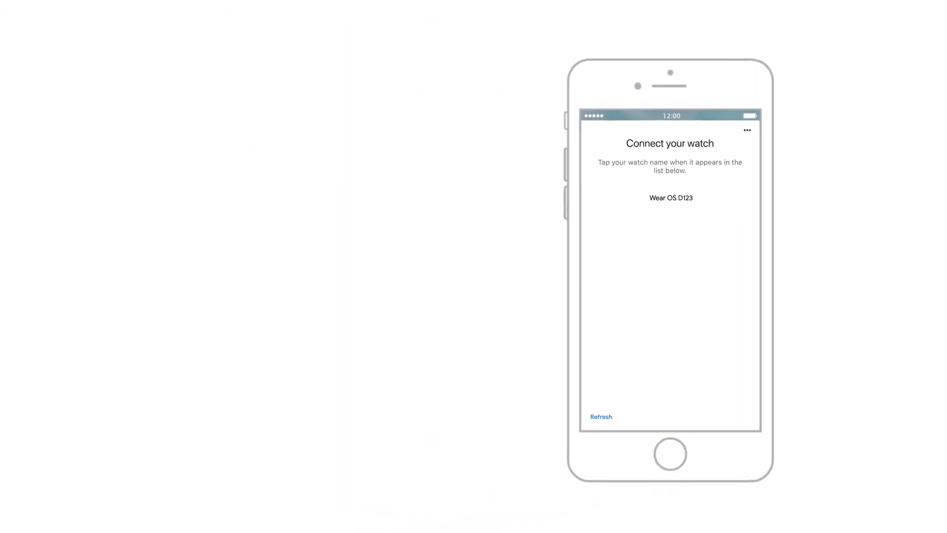
left_click(671, 198)
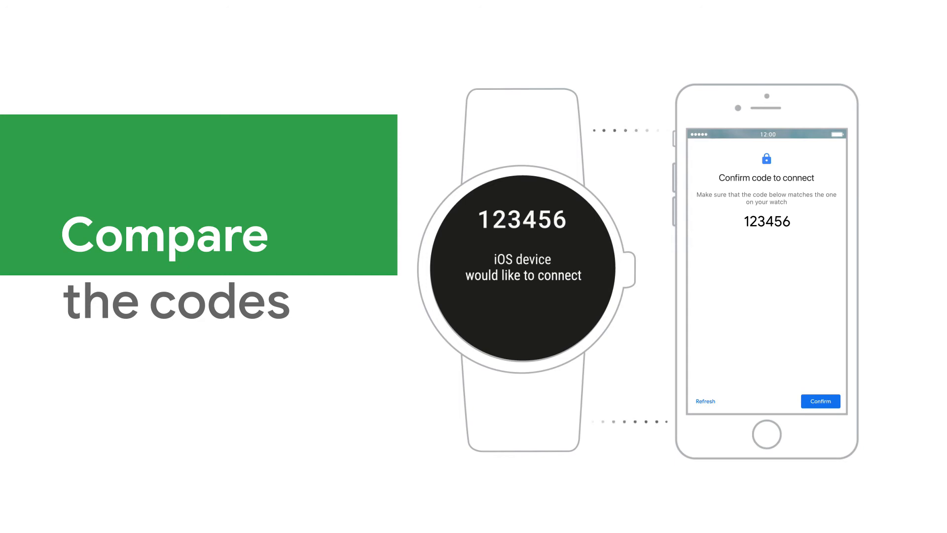
Step: Confirm the matching 123456 connection code shown on phone and watch
left_click(821, 401)
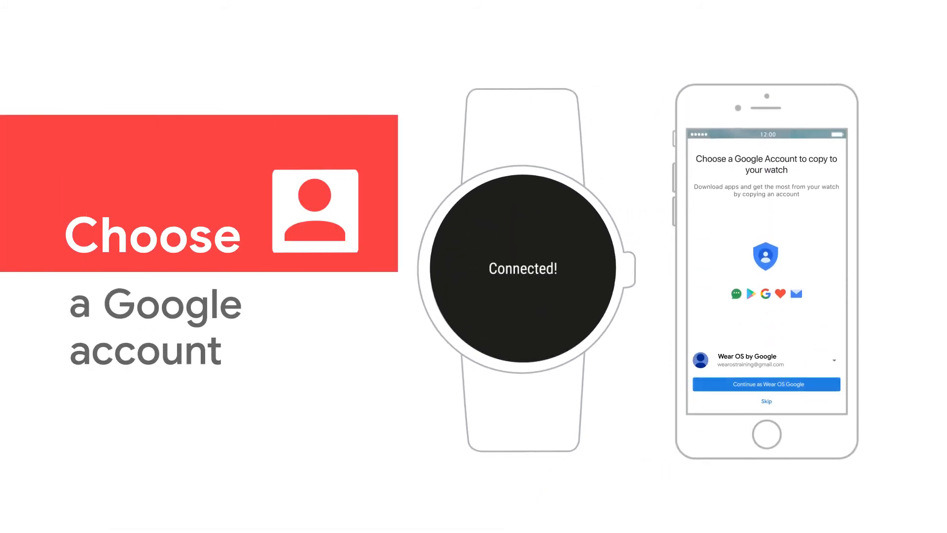
Step: Continue as the offered Google account to copy it to the watch
left_click(766, 384)
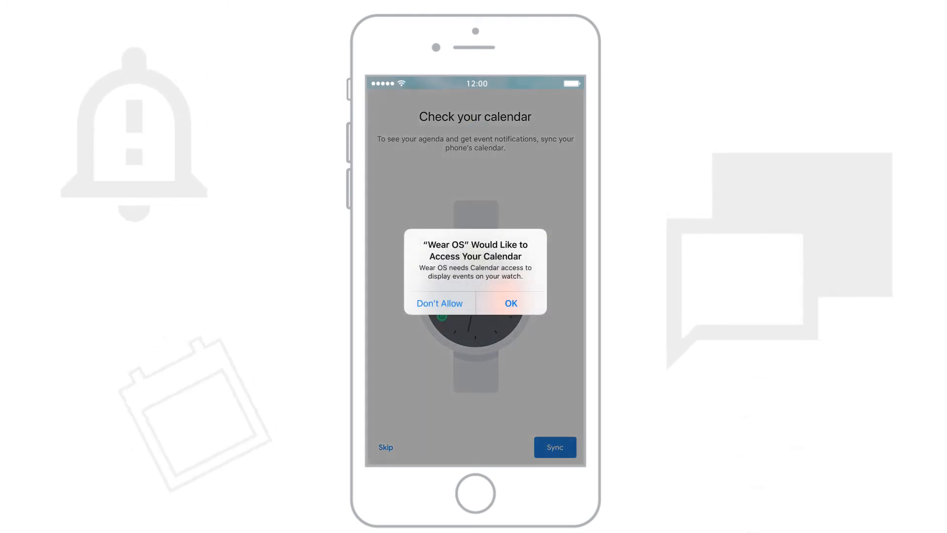
Step: Allow Wear OS calendar access and notifications, including the system notification prompt
left_click(510, 304)
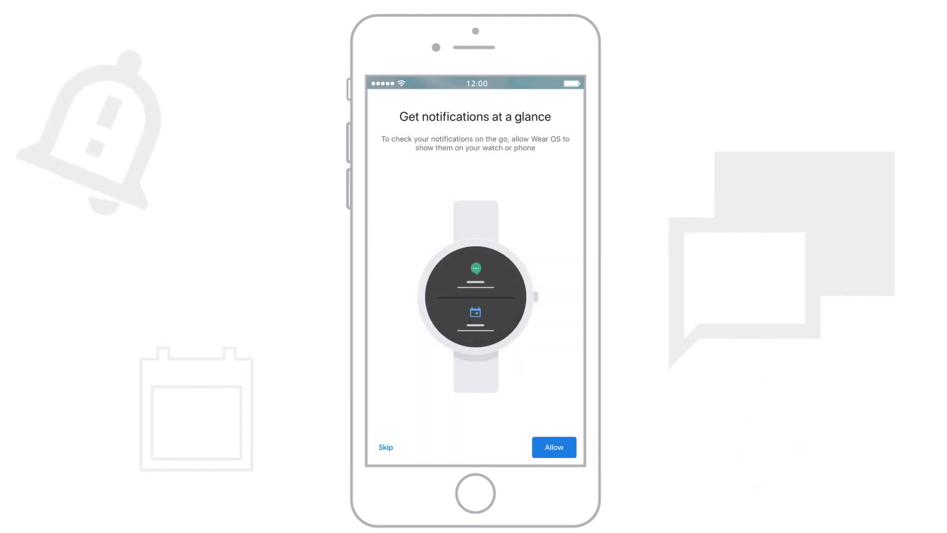
left_click(554, 447)
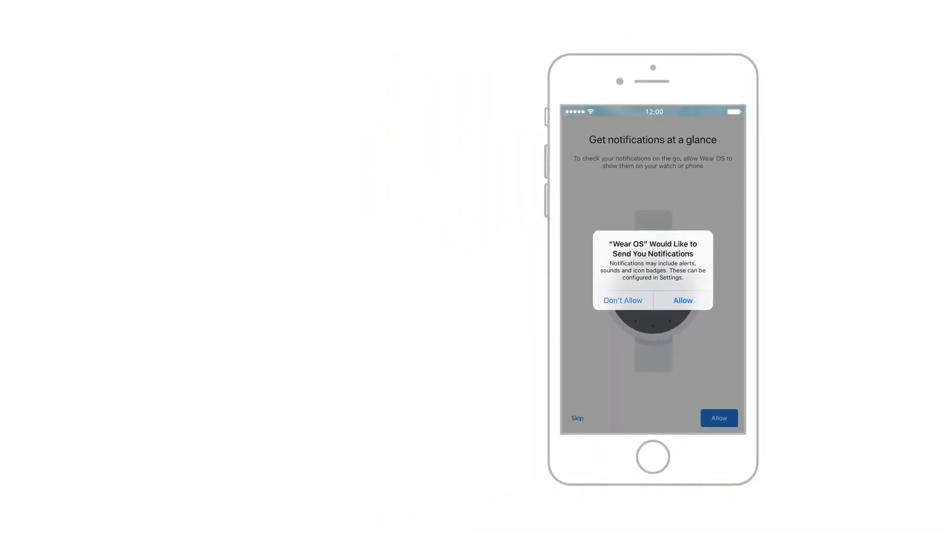
left_click(683, 301)
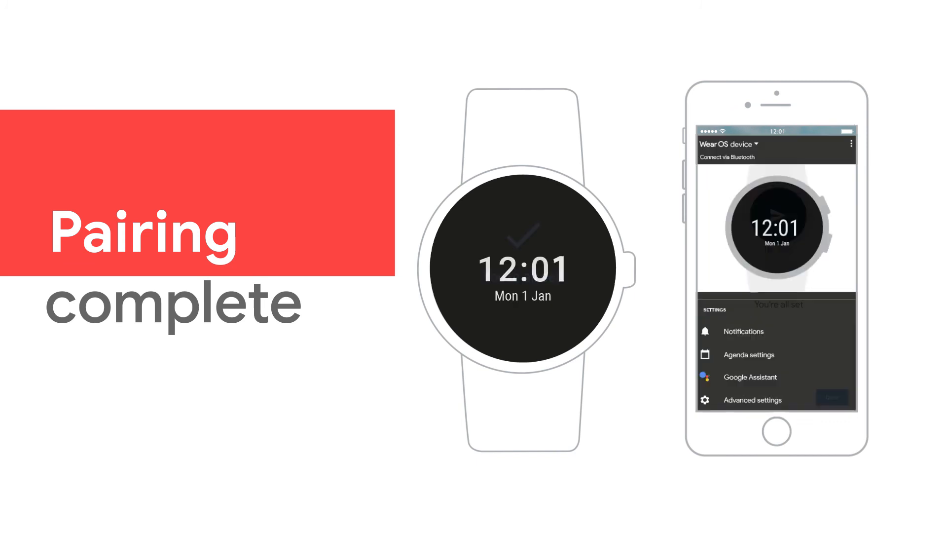